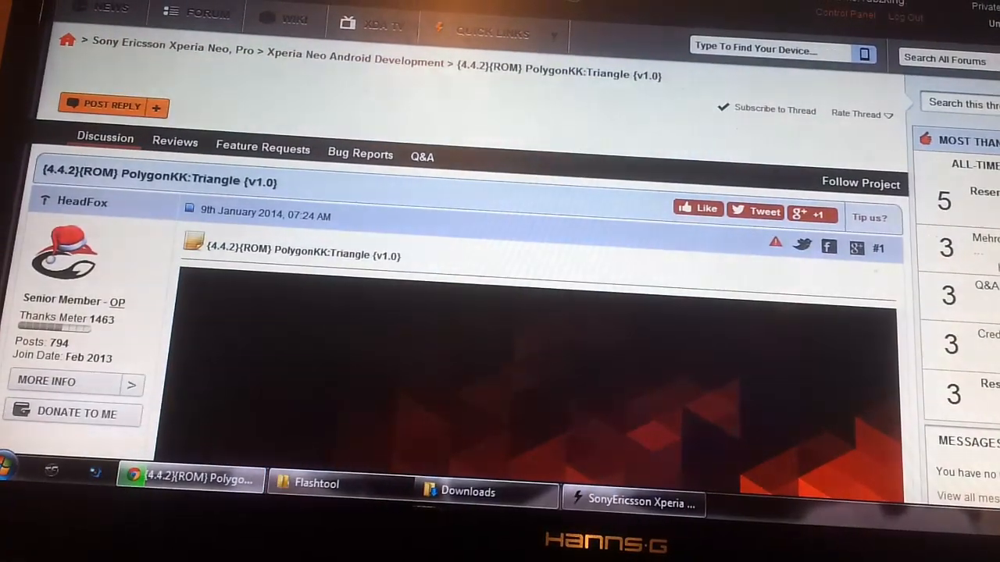
# - Scroll the PolygonKK:Triangle thread down to the ROM banner and quoted description
pyautogui.scroll(-3)
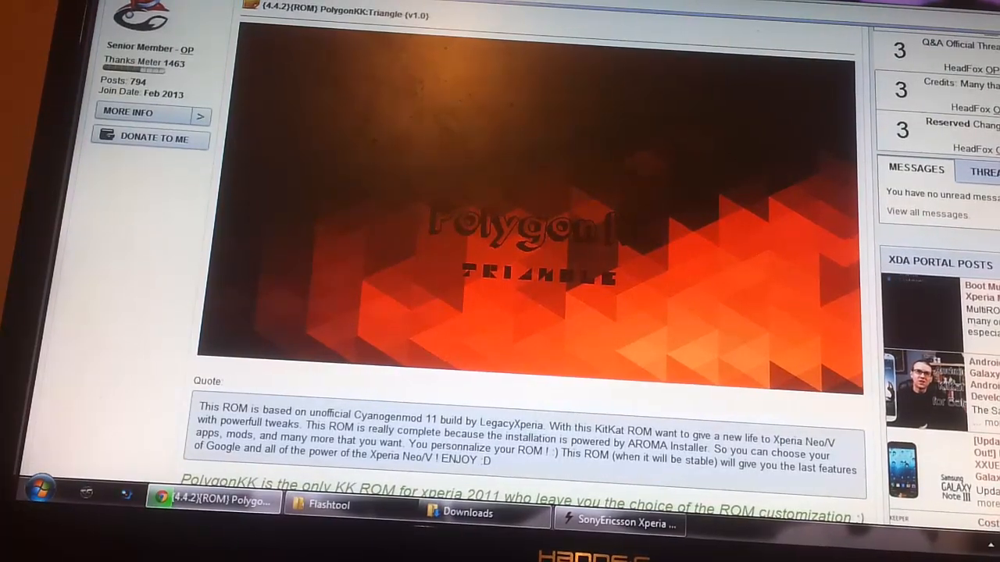
# - Scroll the thread while the Xperia neo connects and Windows AutoPlay appears
pyautogui.scroll(-3)
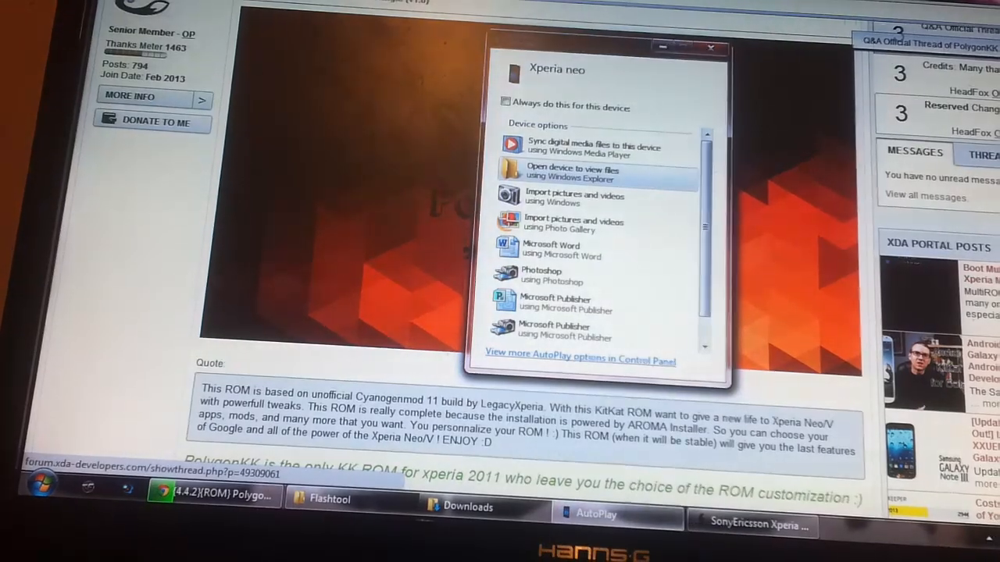
# - Browse the phone's files from AutoPlay, then show C:\Flashtool beside the ROM archive in WinRAR
pyautogui.click(709, 47)
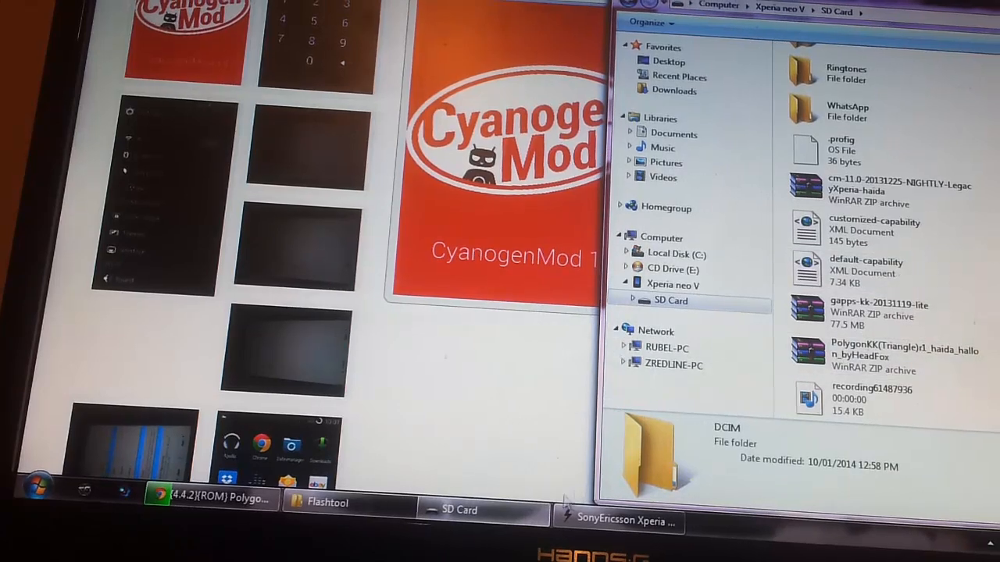
pyautogui.click(890, 359)
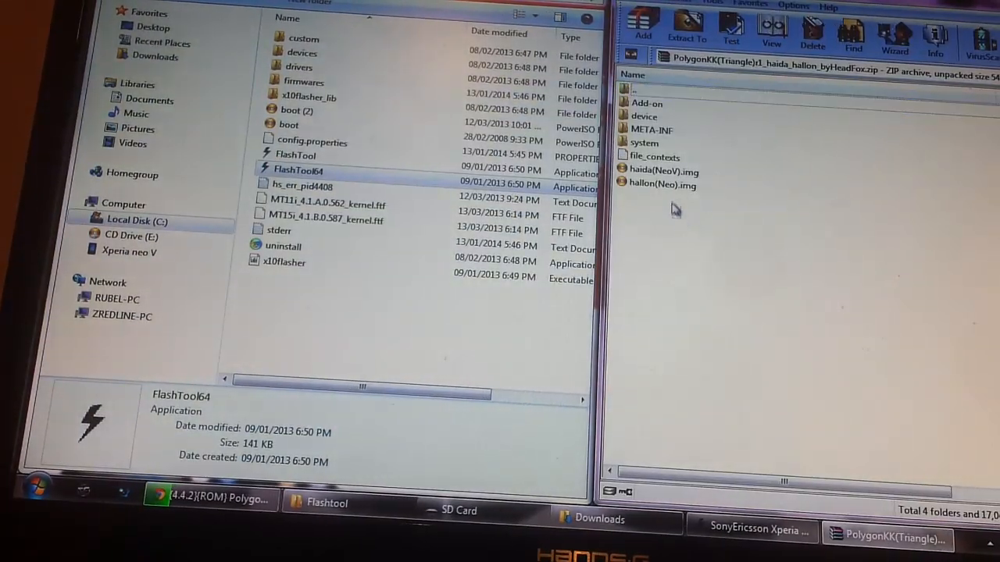
# - Select the hallon(Neo).img kernel image inside the PolygonKK Triangle archive
pyautogui.click(662, 185)
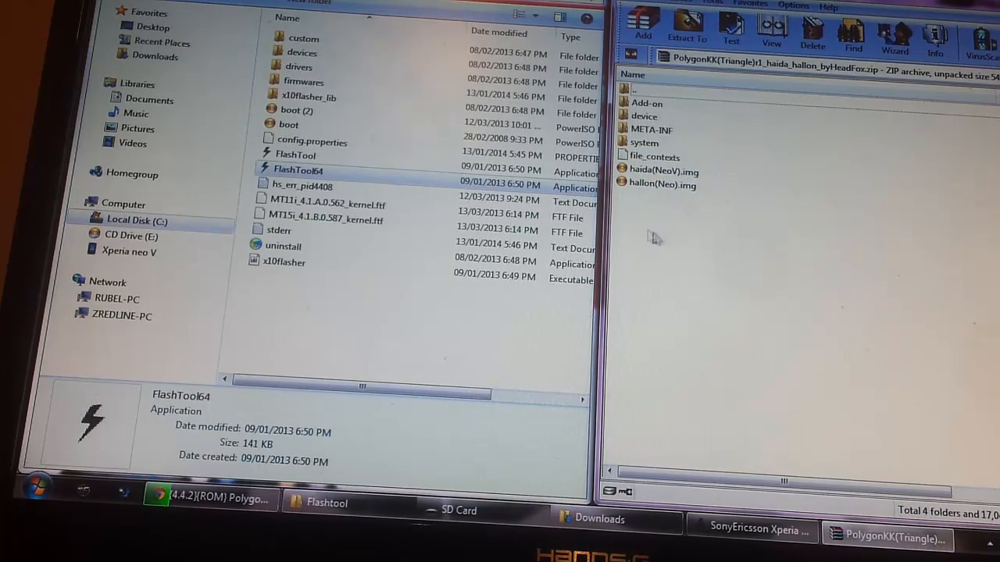
pyautogui.click(662, 185)
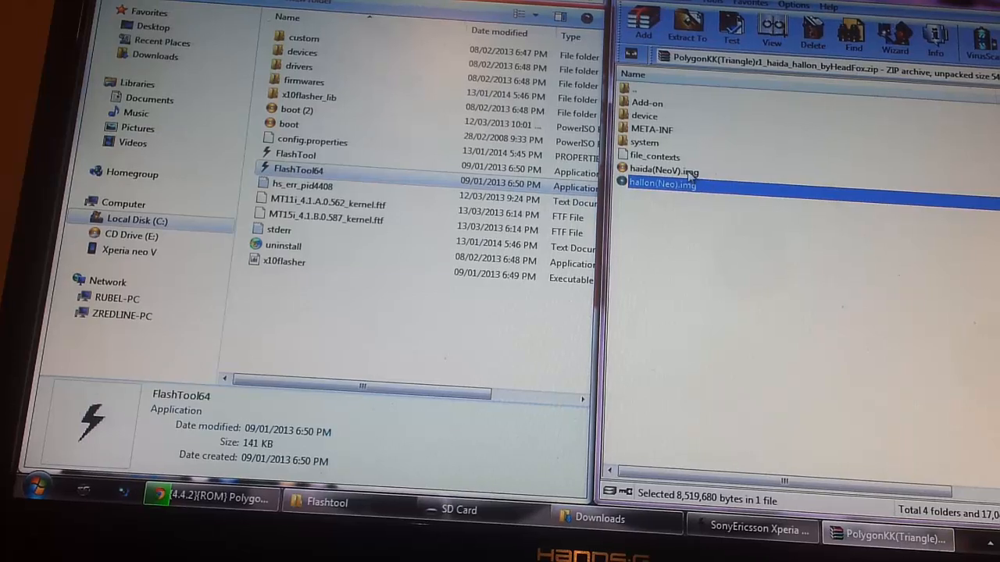
pyautogui.moveTo(690, 196)
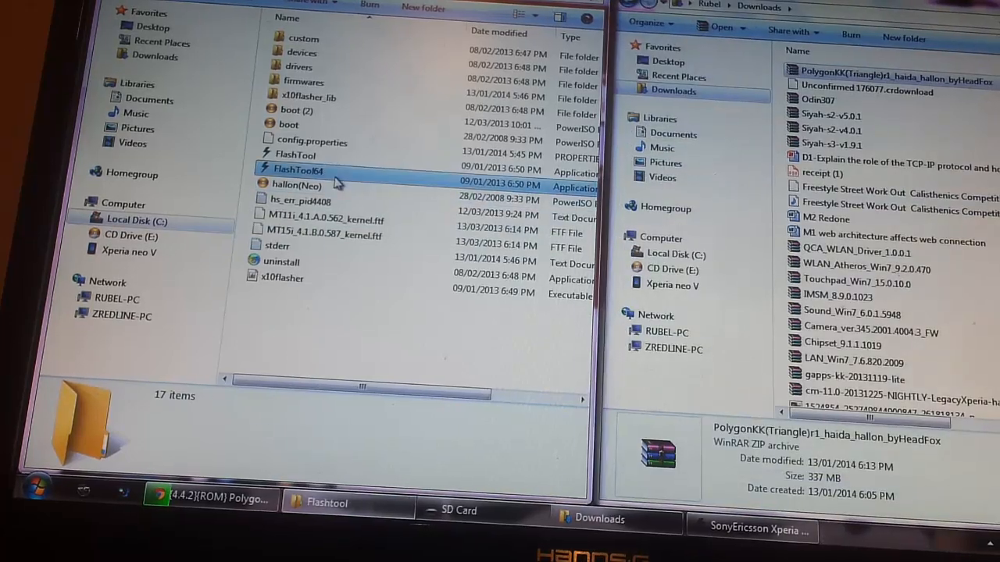
# - Launch FlashTool64 and choose Fastboot mode as the flashing mode
pyautogui.doubleClick(297, 168)
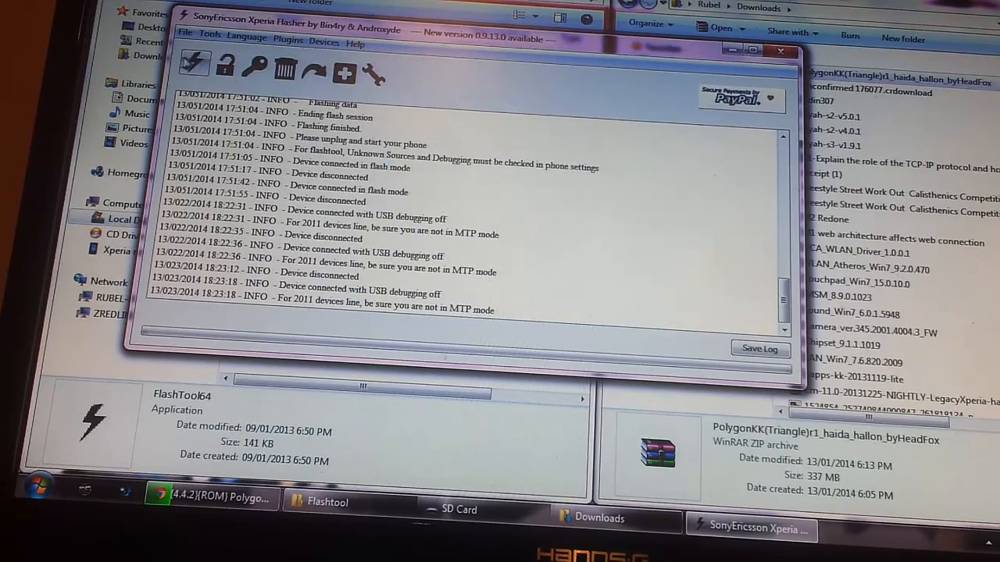
pyautogui.click(194, 65)
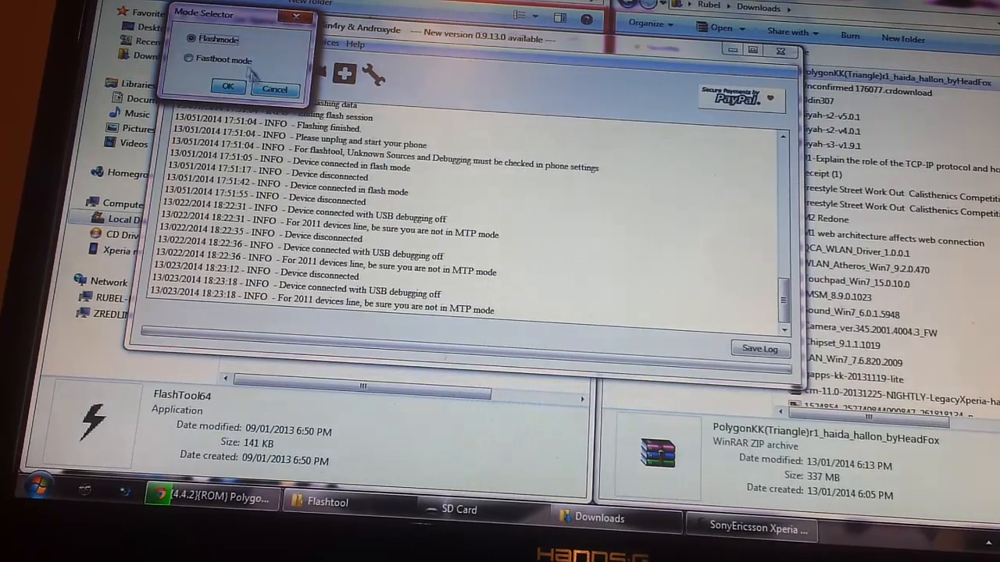
pyautogui.click(189, 60)
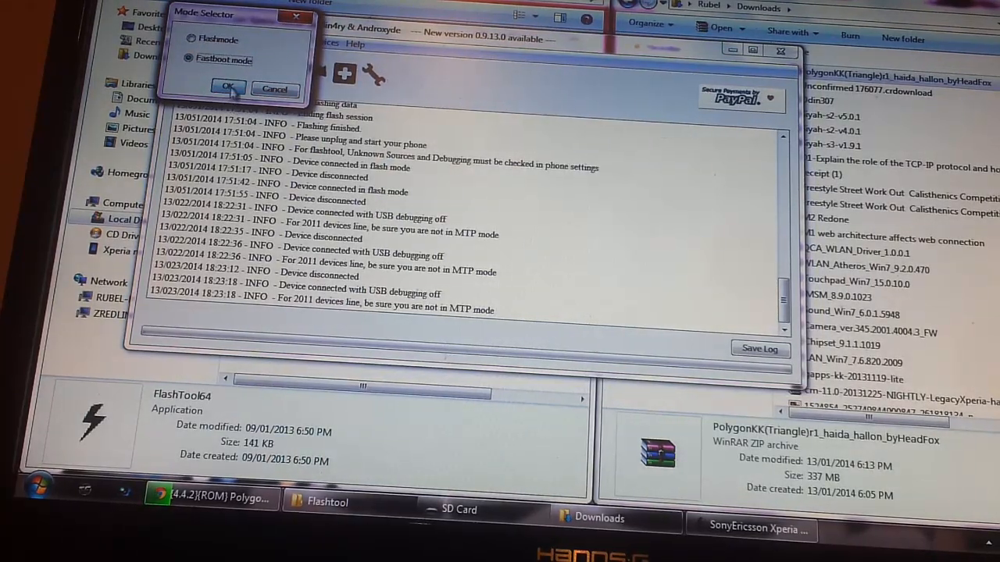
pyautogui.click(227, 86)
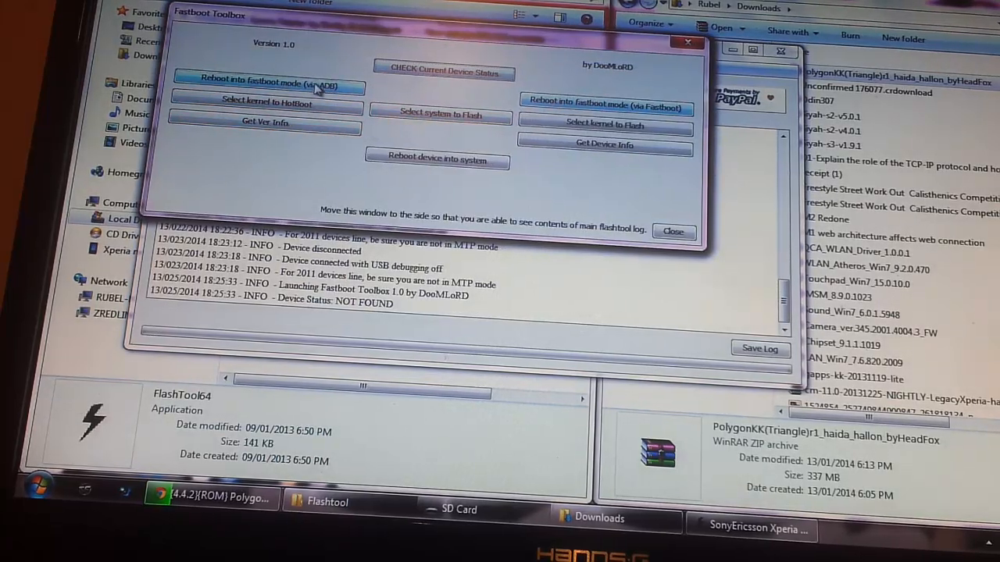
# - Reboot the connected Xperia neo into fastboot mode via ADB, retrying until the log confirms it
pyautogui.click(265, 88)
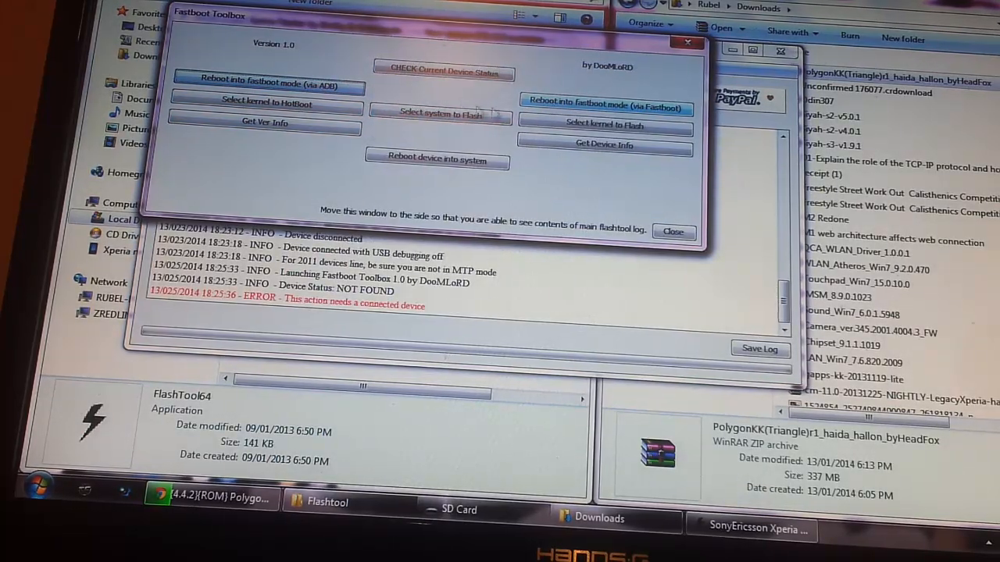
pyautogui.click(606, 106)
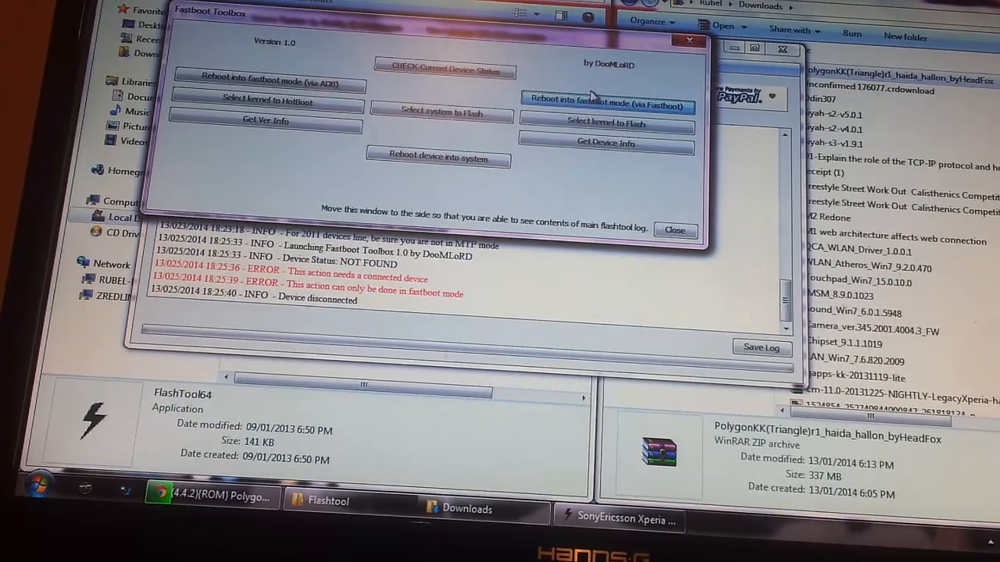
pyautogui.click(444, 70)
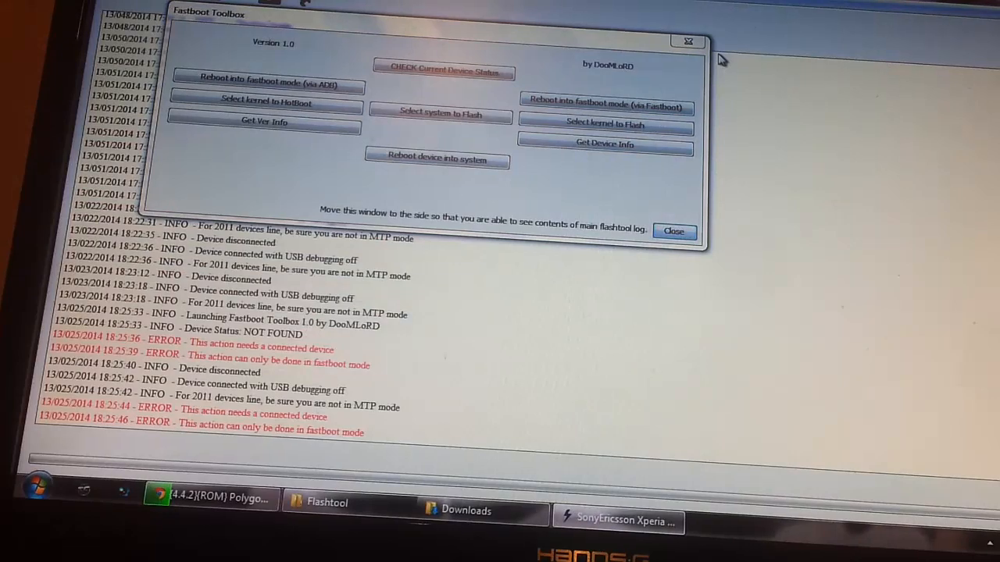
pyautogui.click(266, 85)
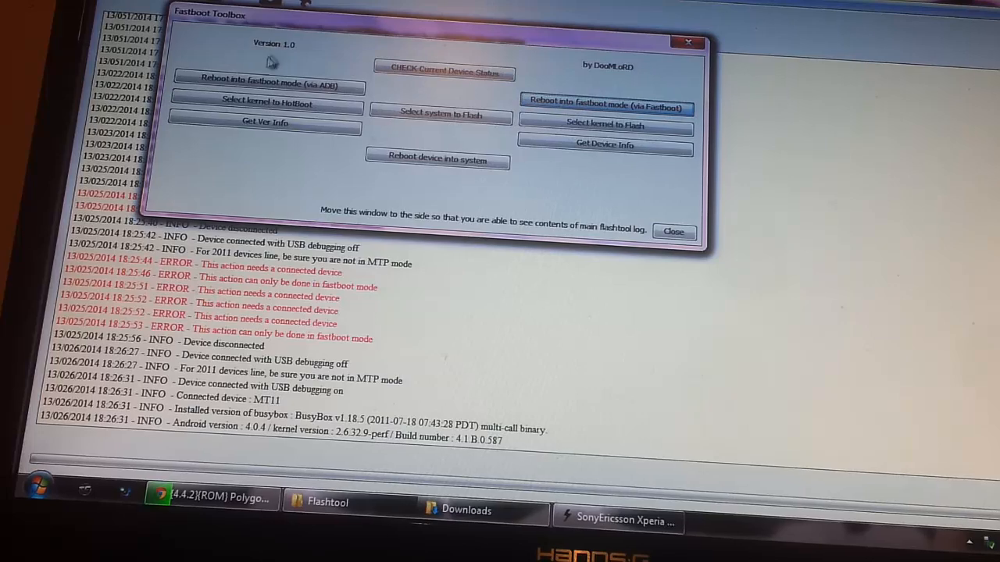
pyautogui.click(265, 84)
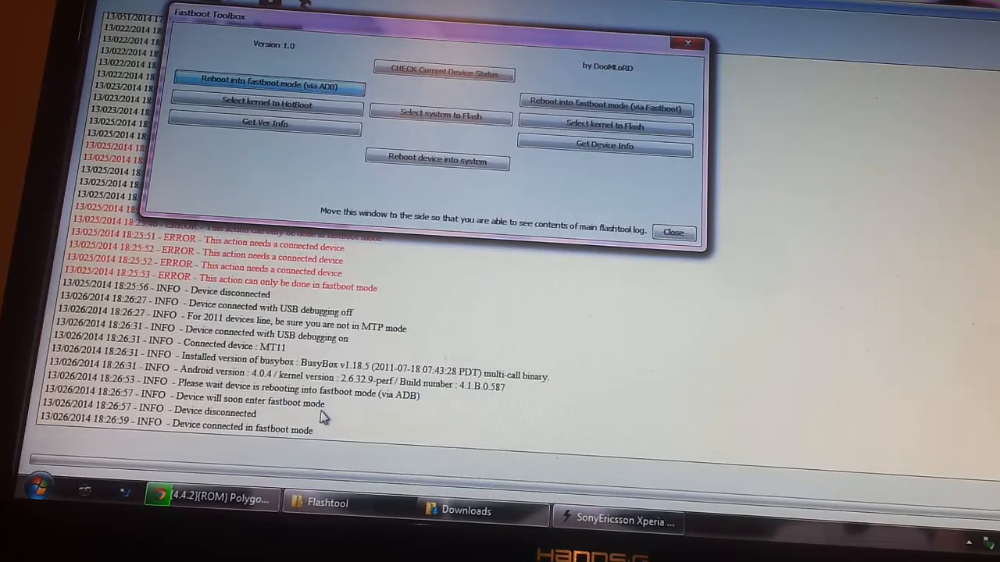
pyautogui.moveTo(285, 418)
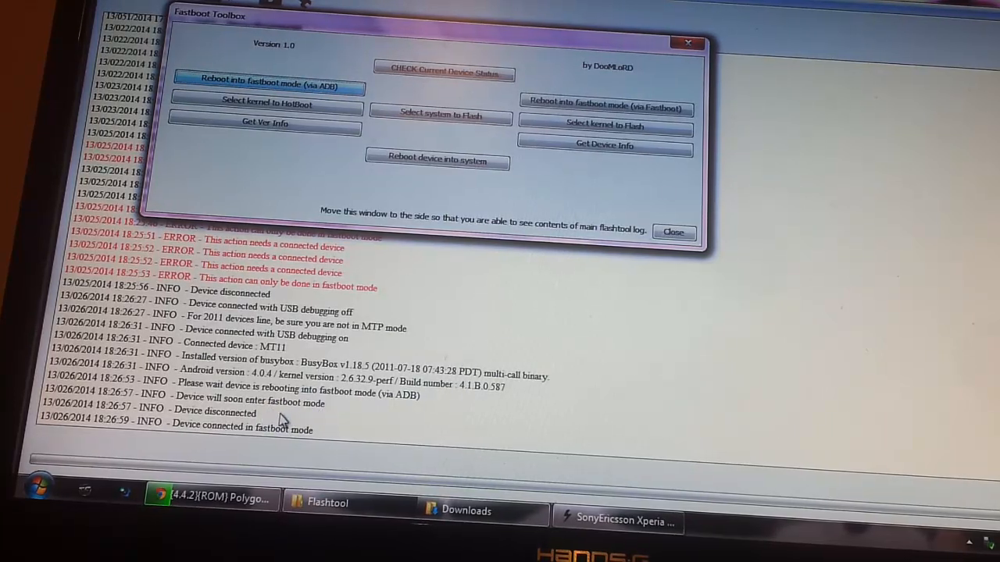
pyautogui.moveTo(312, 434)
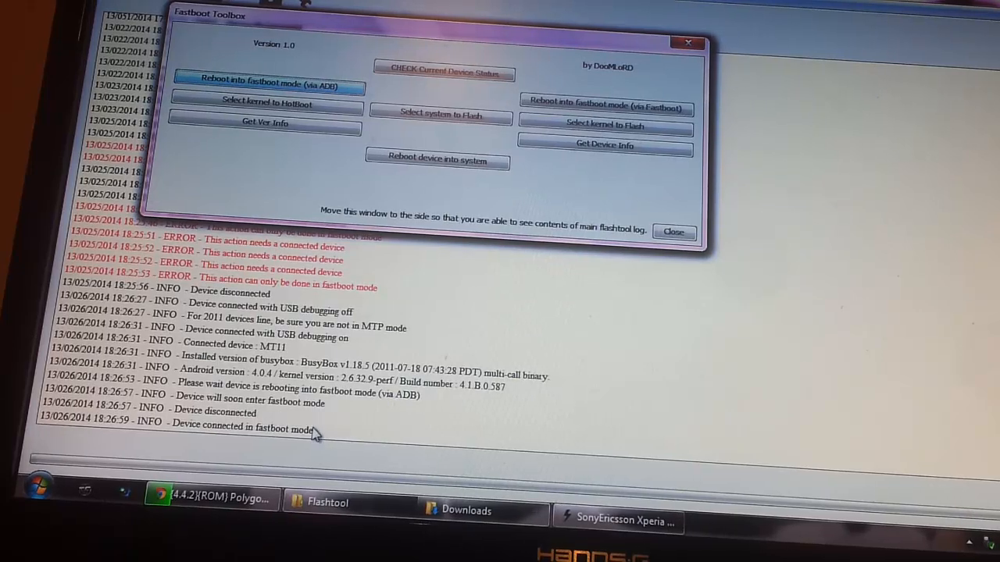
pyautogui.moveTo(565, 212)
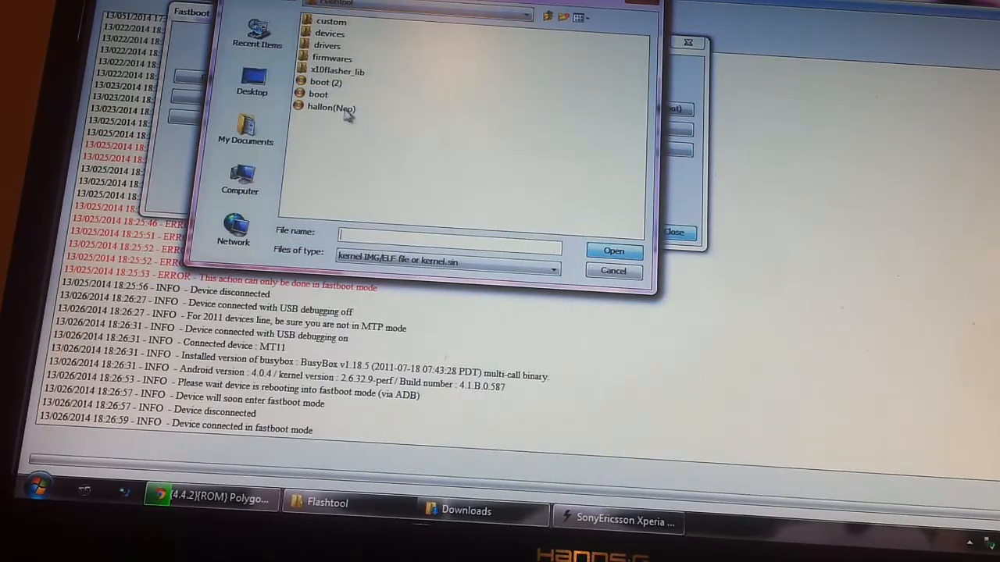
pyautogui.moveTo(362, 128)
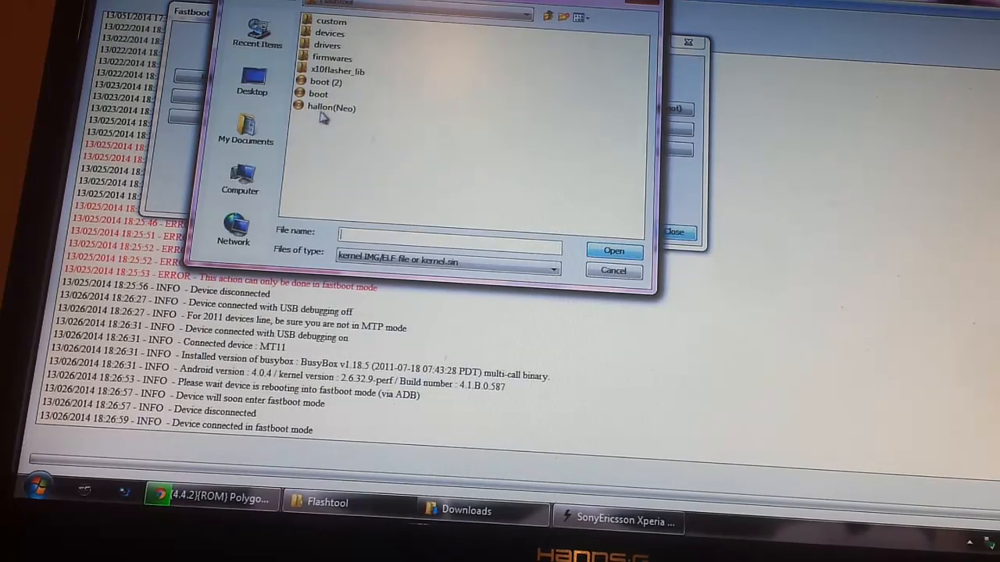
# - Flash the halton(Neo).img kernel to the boot partition so the phone boots into CWM Recovery
pyautogui.click(328, 106)
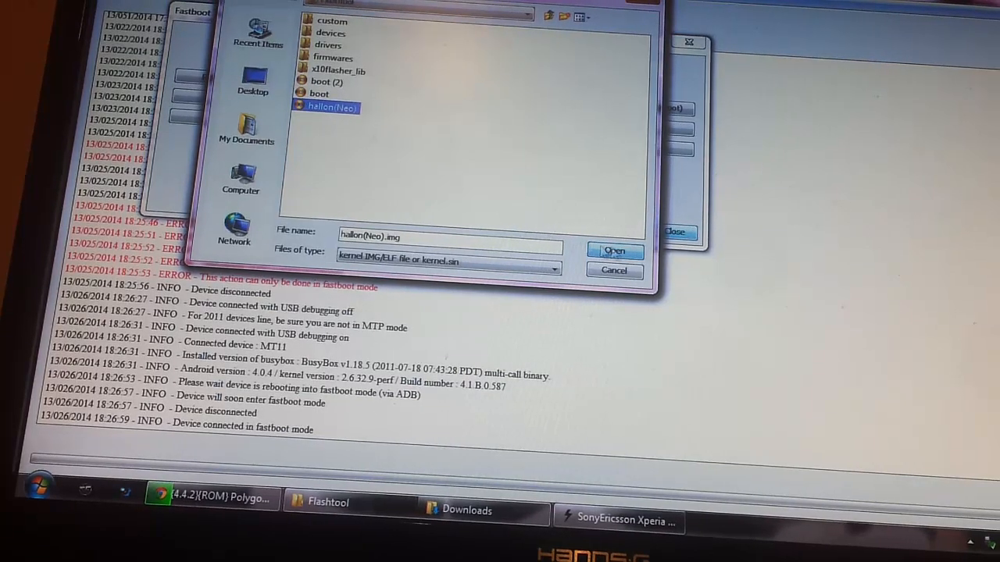
pyautogui.click(614, 250)
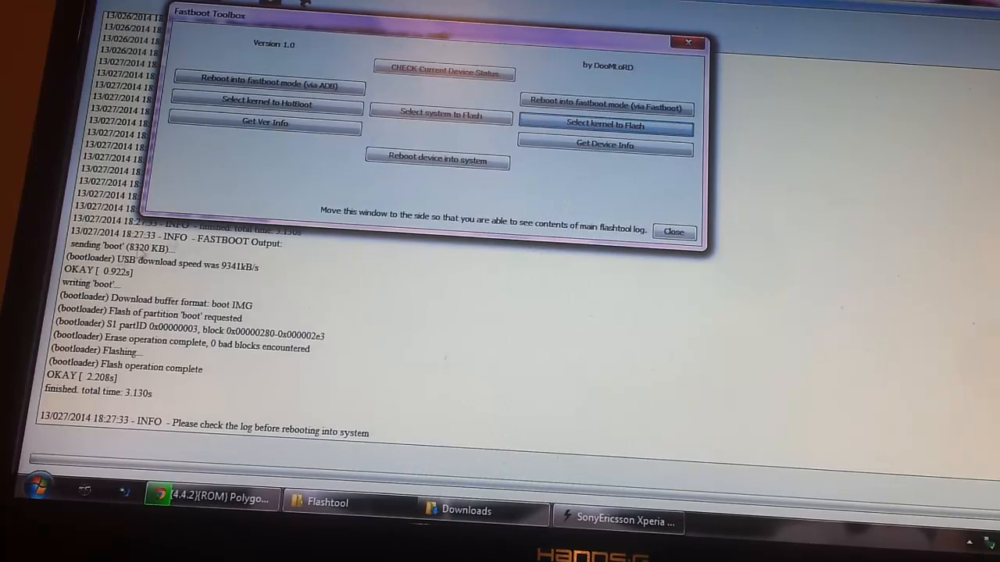
pyautogui.click(671, 232)
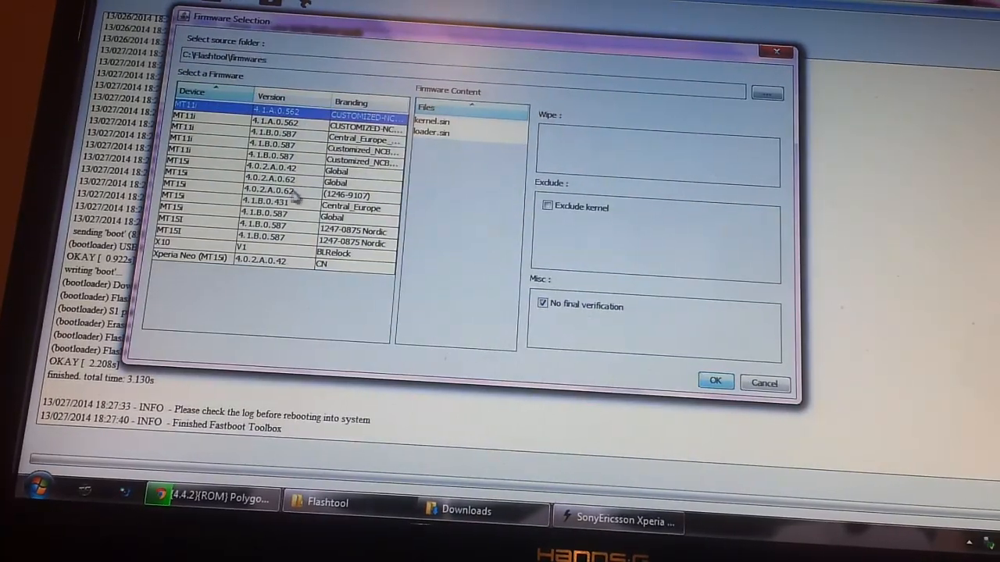
pyautogui.click(764, 383)
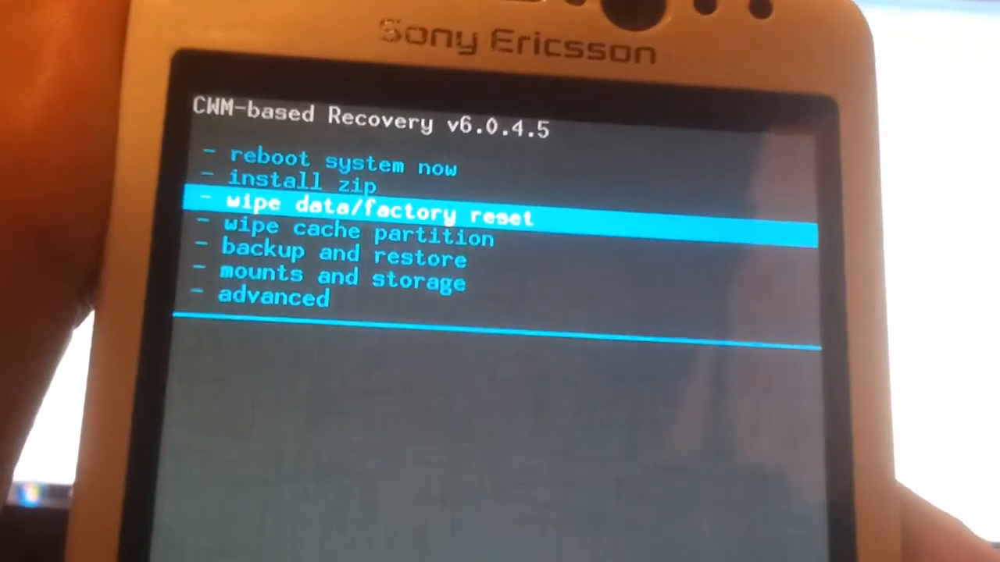
# - Run wipe data/factory reset in CWM-based Recovery
pyautogui.click(375, 216)
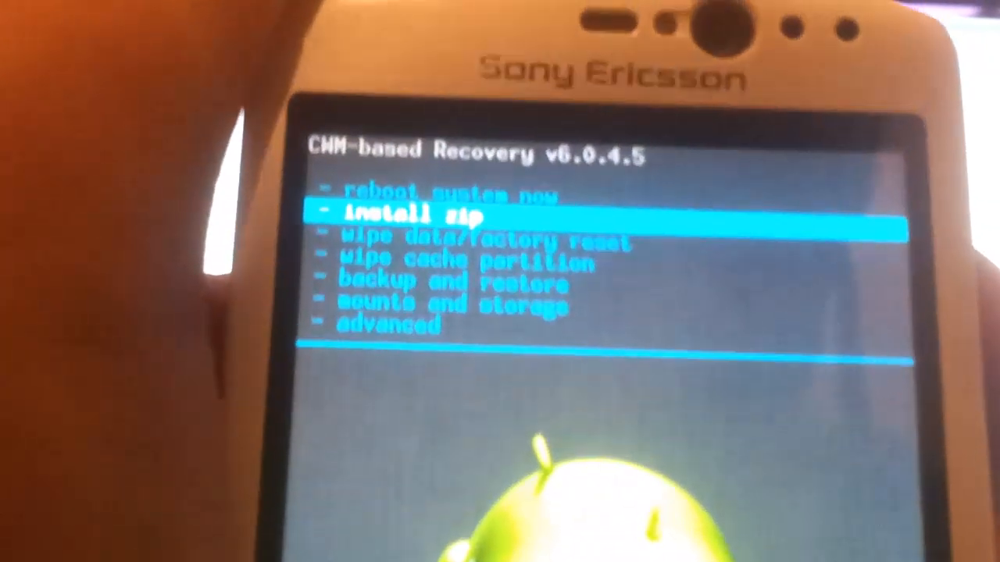
# - Choose install zip in the recovery menu to launch the KitKatComet Aroma Installer
pyautogui.click(406, 215)
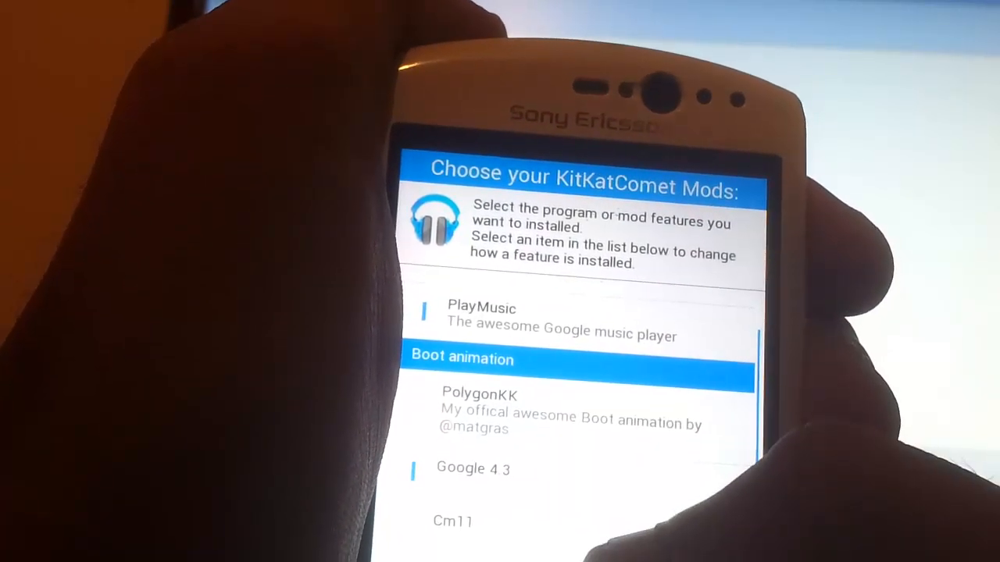
# - Review the boot animation, charging animation and launcher mod options and continue to Patch selection
pyautogui.scroll(-3)
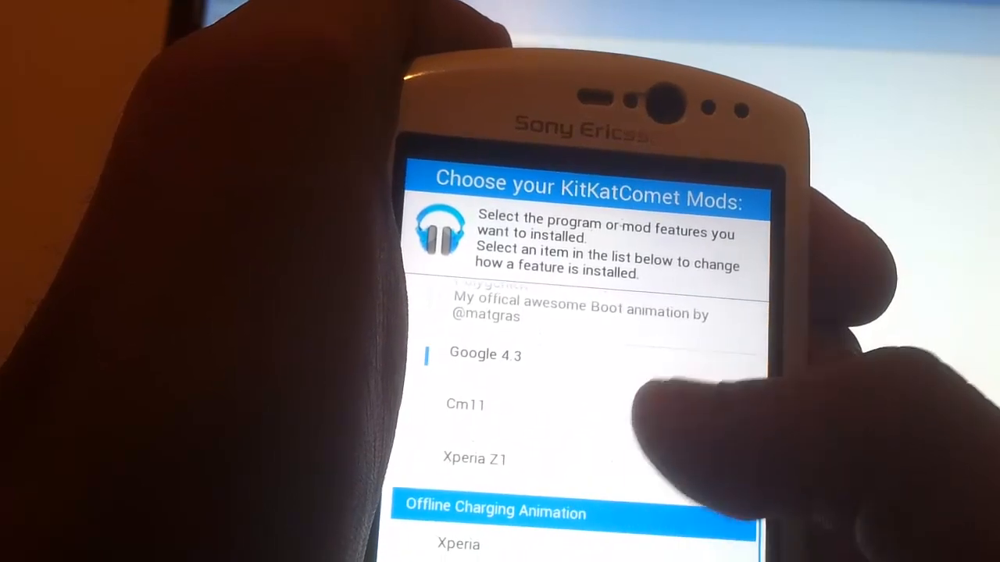
pyautogui.scroll(-3)
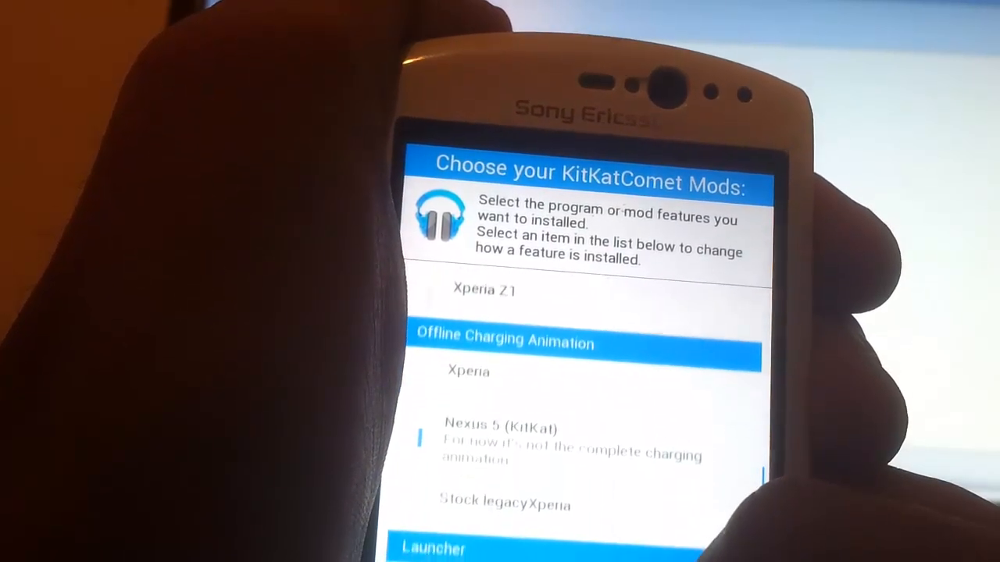
pyautogui.scroll(-3)
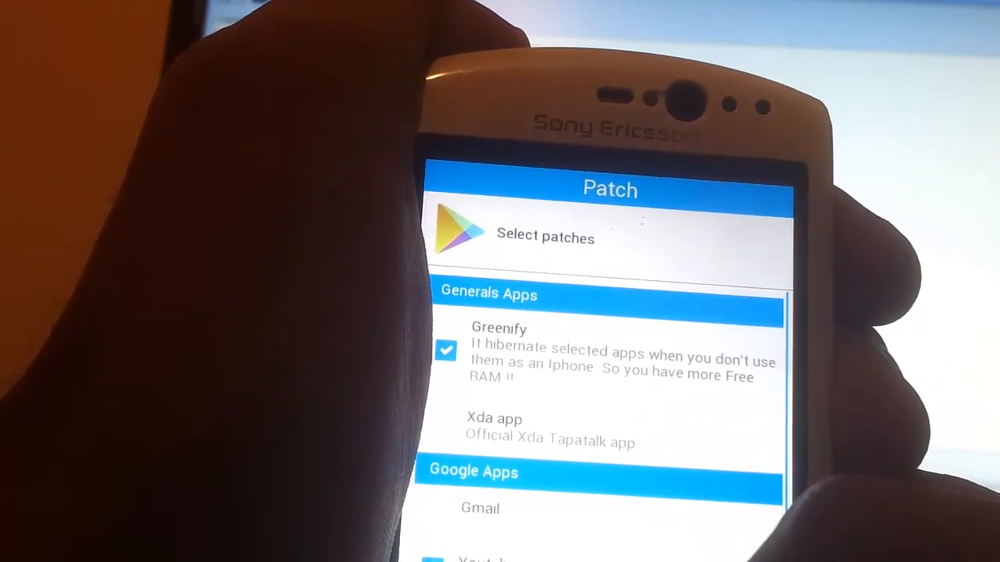
# - Keep Greenify checked on the Patch screen and let the ROM install and boot to setup
pyautogui.scroll(-3)
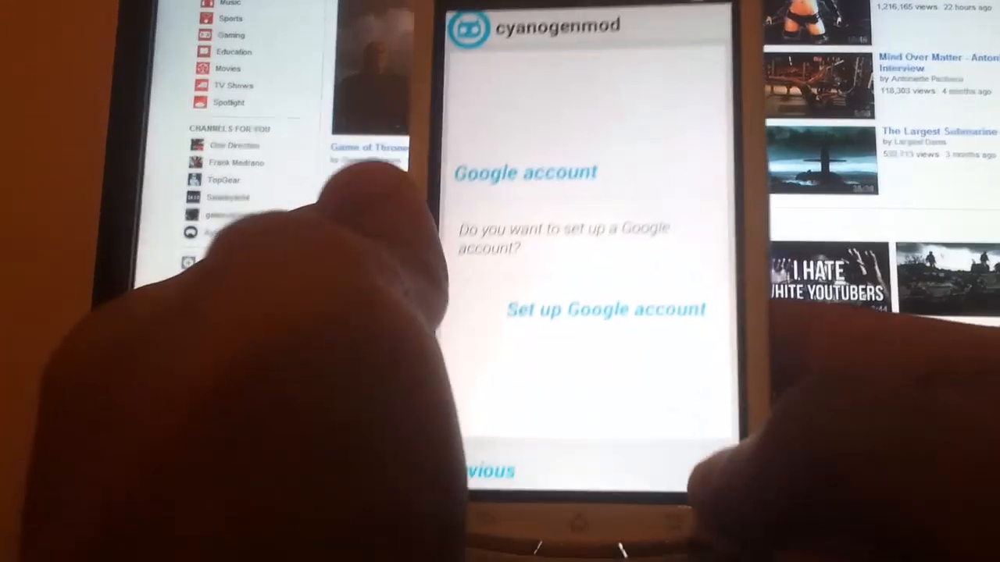
# - Skip Google account, keep default location and London/Dublin date-time settings to finish the wizard
pyautogui.click(606, 309)
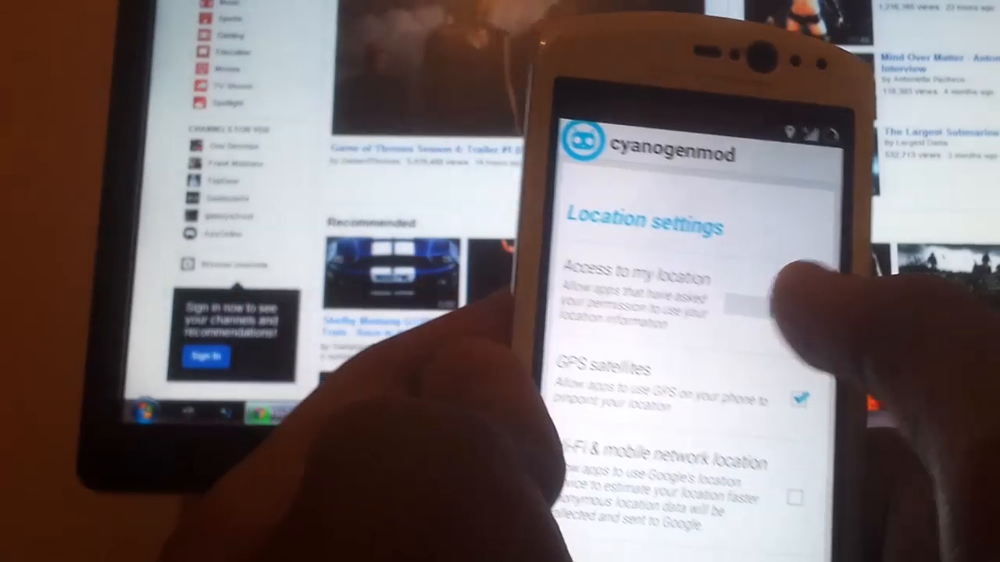
pyautogui.click(738, 305)
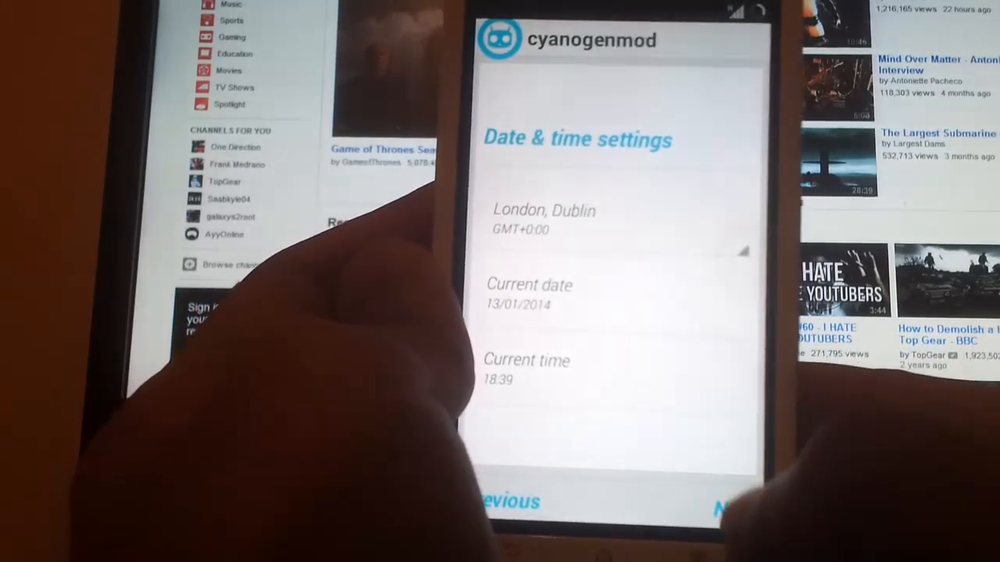
pyautogui.click(734, 503)
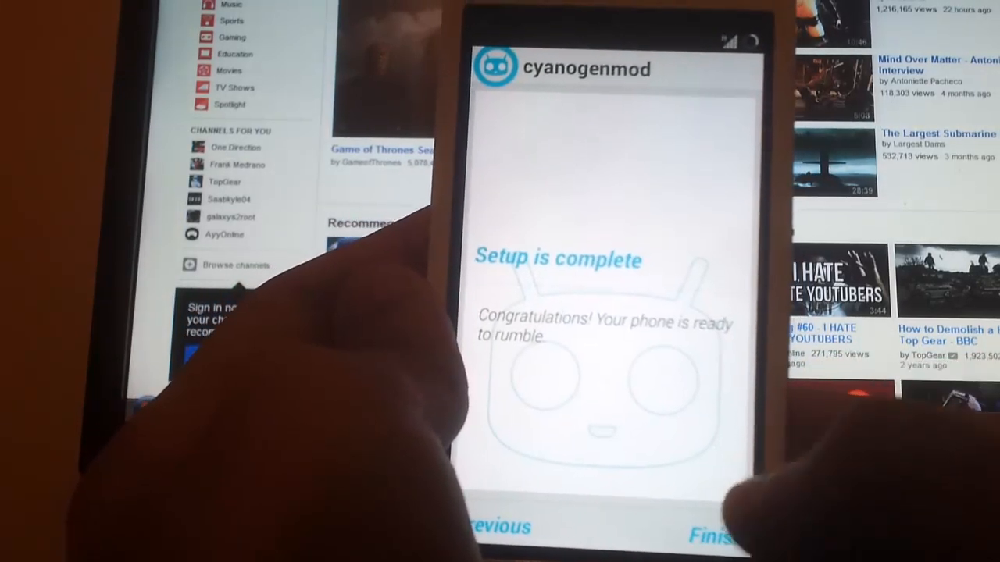